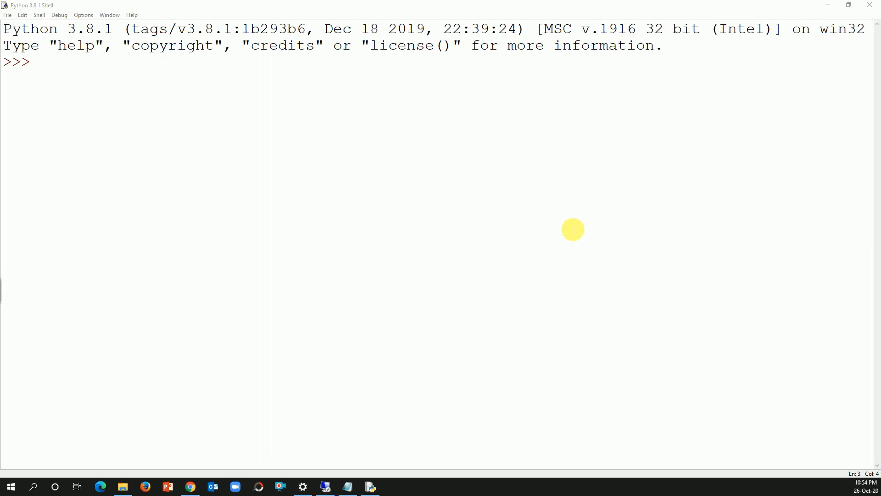
{"action": "mouse_move", "coordinate": [150, 122]}
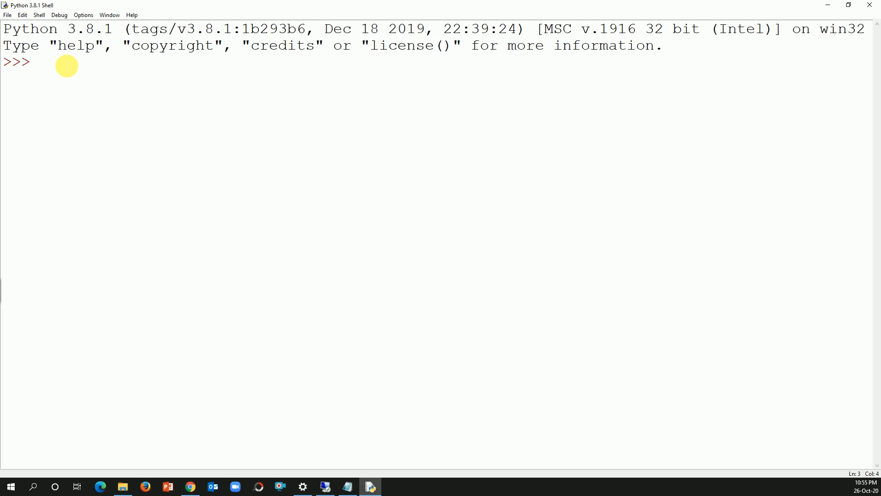
{"action": "mouse_move", "coordinate": [118, 487]}
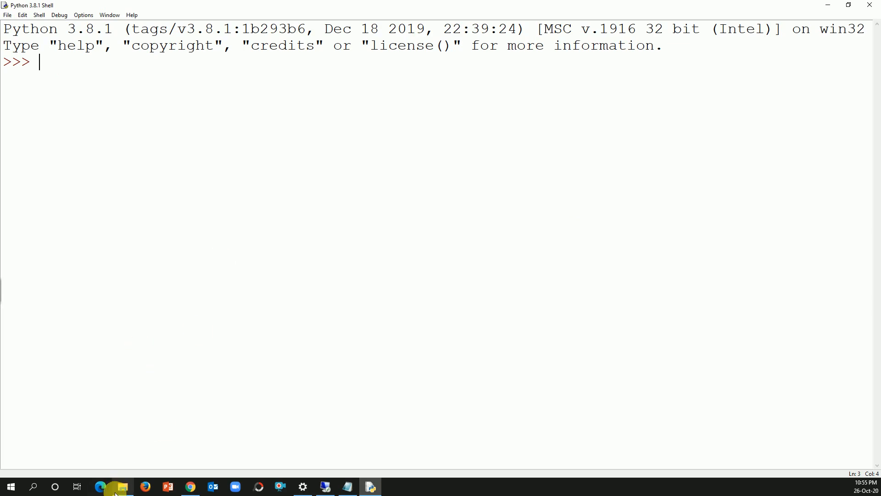
Import pandas as pd at the shell prompt.
{"action": "left_click", "coordinate": [121, 487]}
{"action": "type", "text": "i"}
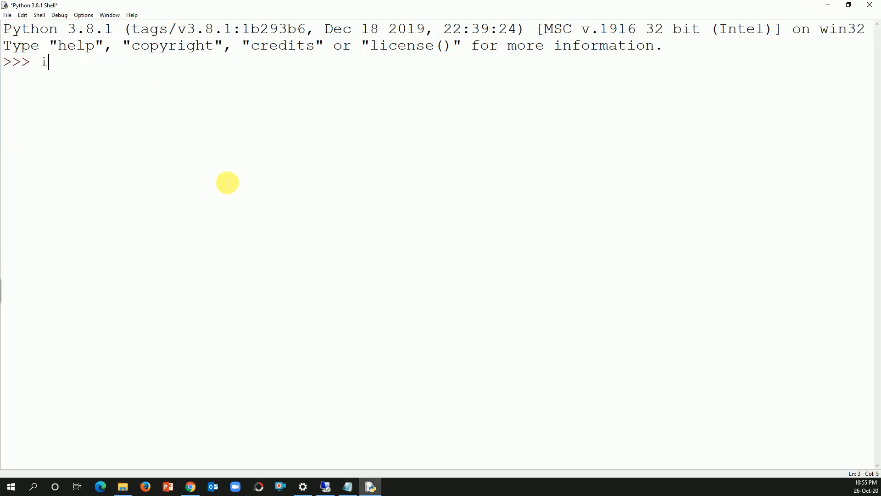
{"action": "type", "text": "mp"}
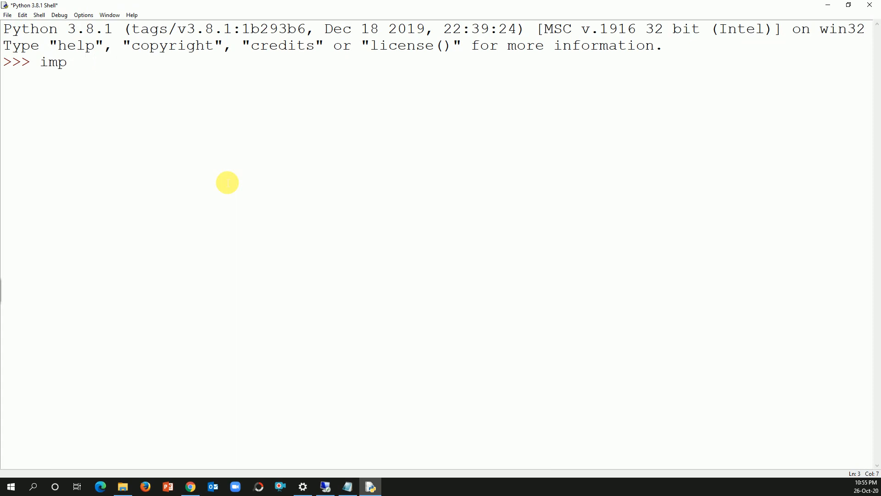
{"action": "type", "text": "ort pandas as p"}
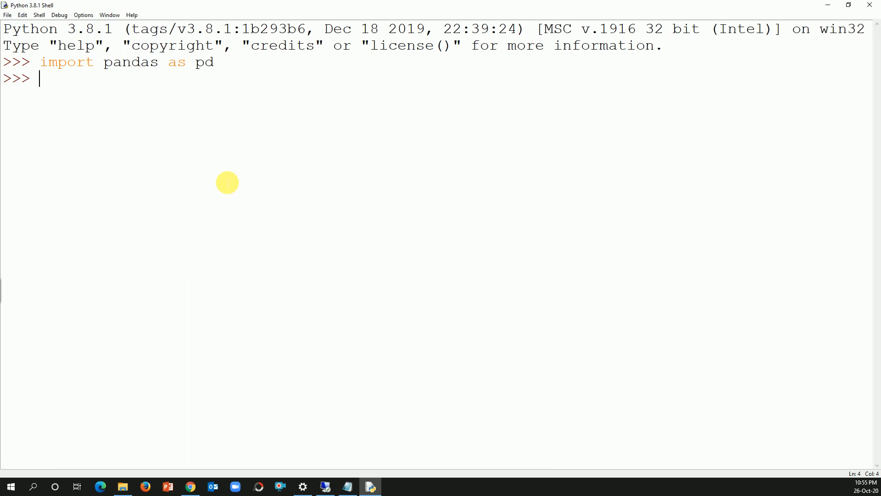
Begin df=pd.read_csv("C:\test with a backslash path on drive C.
{"action": "type", "text": "df="}
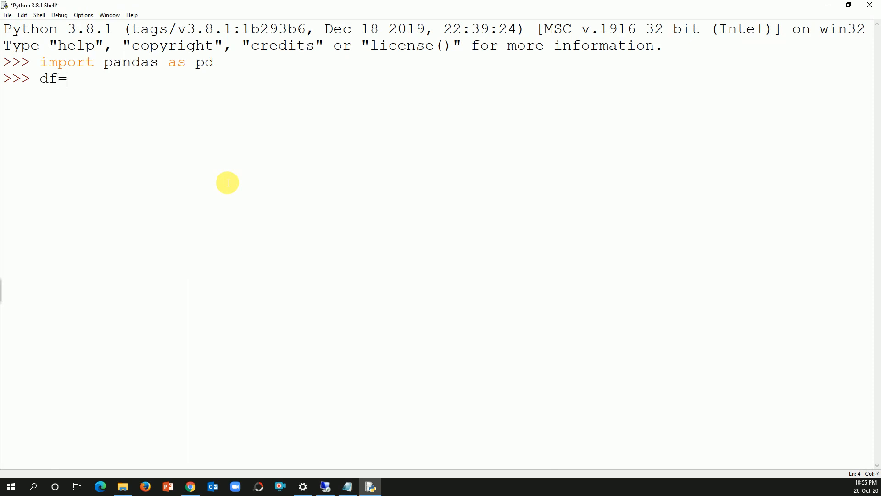
{"action": "type", "text": "pd.read"}
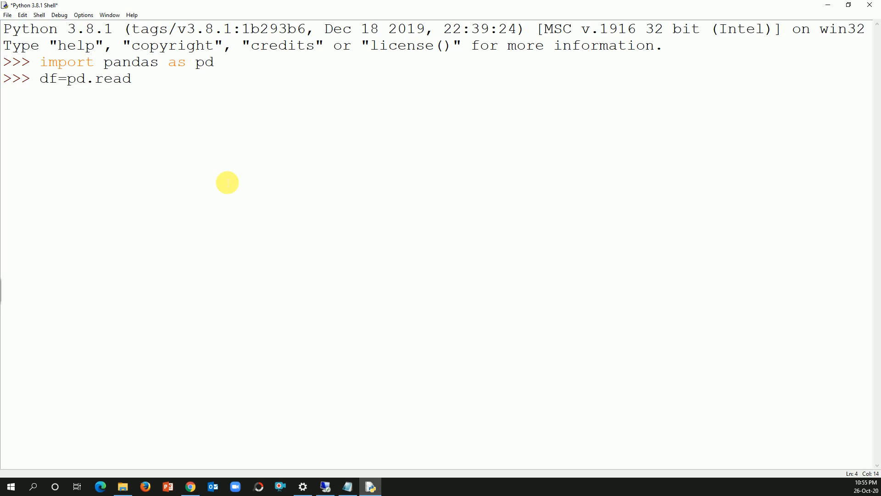
{"action": "type", "text": "_csv"}
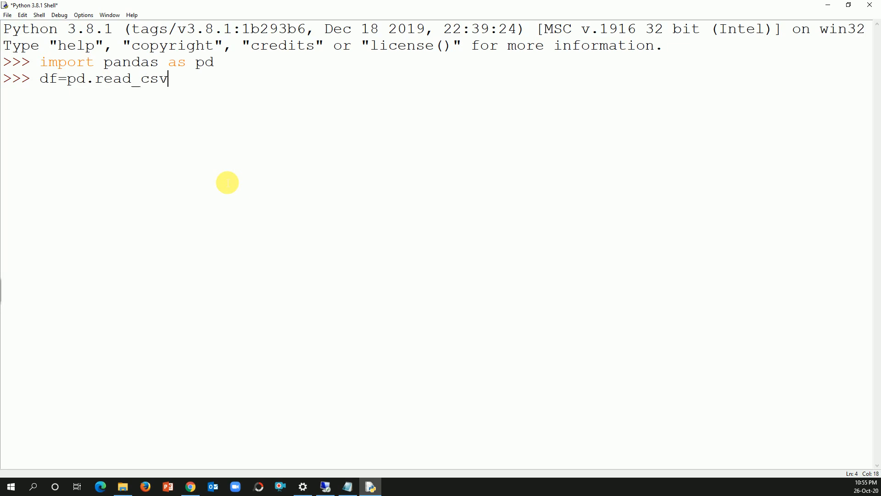
{"action": "type", "text": "("}
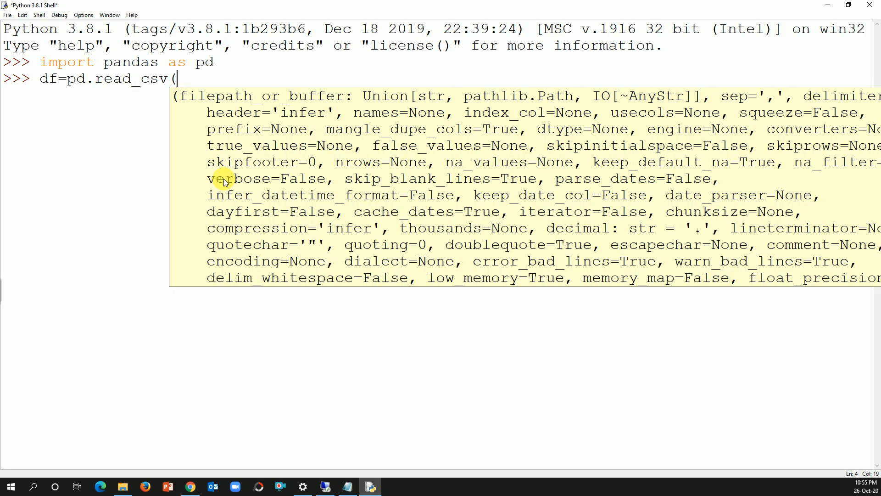
{"action": "type", "text": "\"C:"}
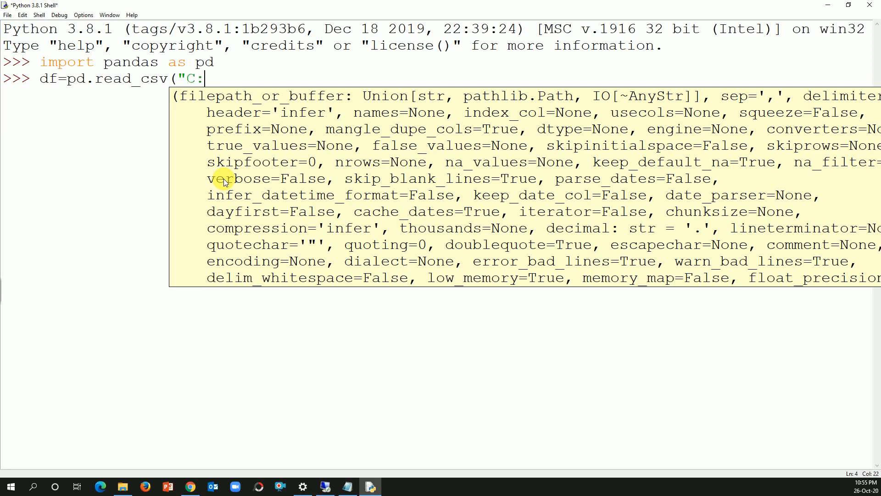
{"action": "type", "text": "\\"}
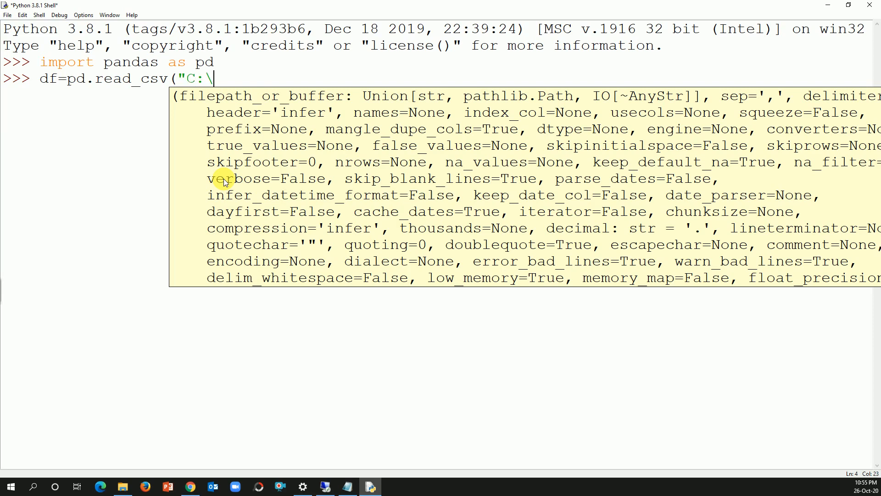
{"action": "type", "text": "test"}
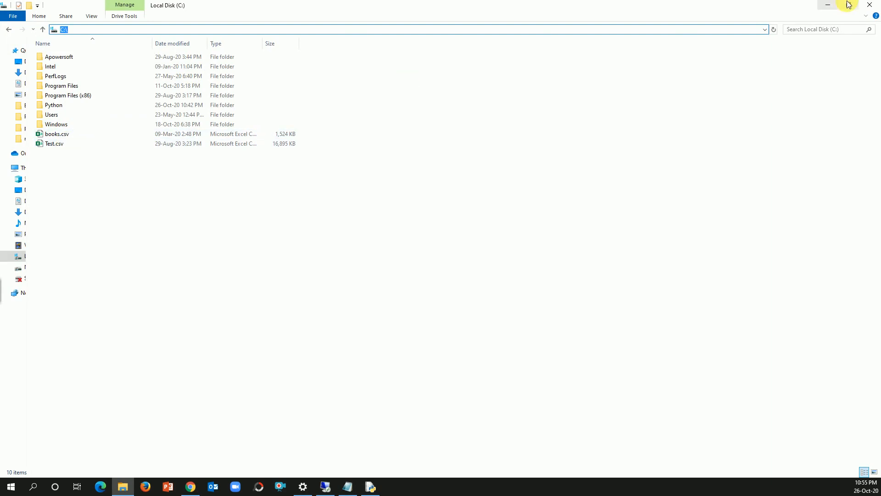
Put the File Explorer window showing Test.csv in C:\ away.
{"action": "left_click", "coordinate": [370, 486]}
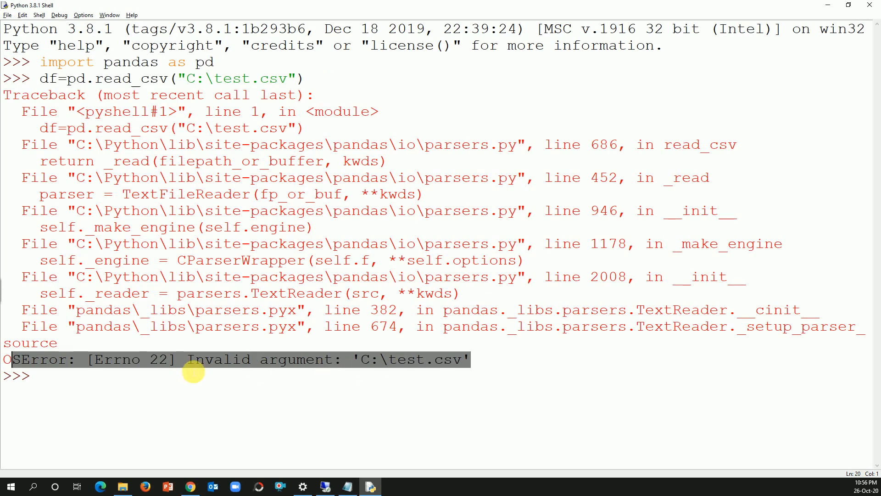
{"action": "mouse_move", "coordinate": [392, 360]}
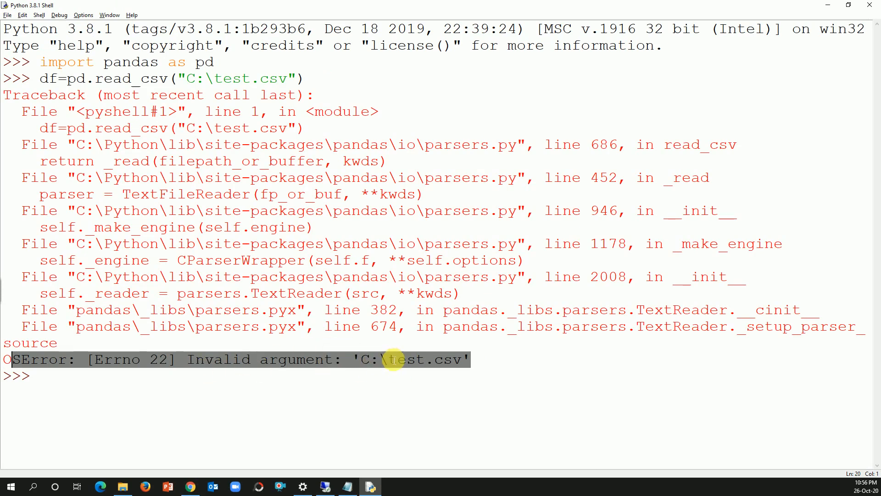
Highlight the backslash in C:\test.csv within the Errno 22 traceback.
{"action": "left_click", "coordinate": [382, 360]}
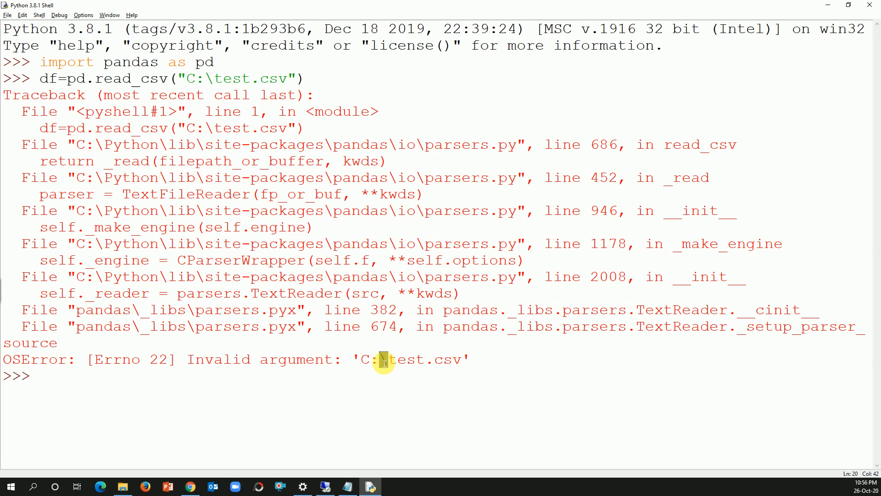
{"action": "double_click", "coordinate": [410, 359]}
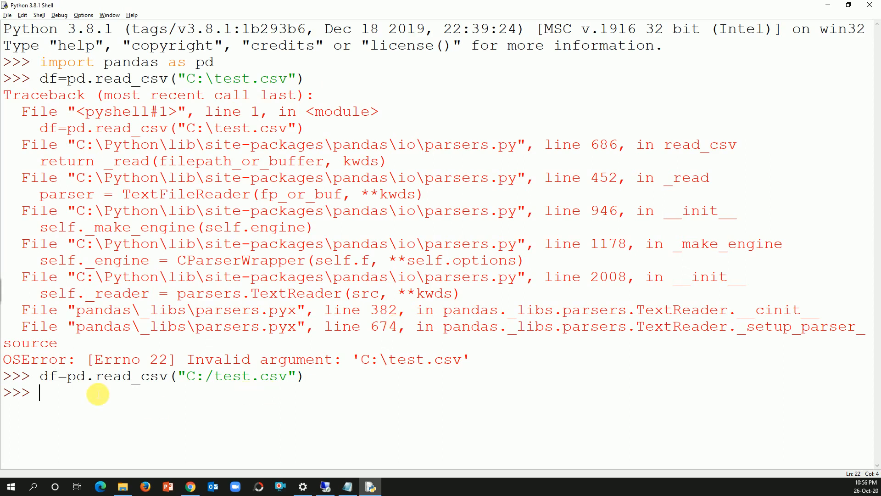
Run df.head() to display the first 5 rows of the 13-column data.
{"action": "type", "text": "df"}
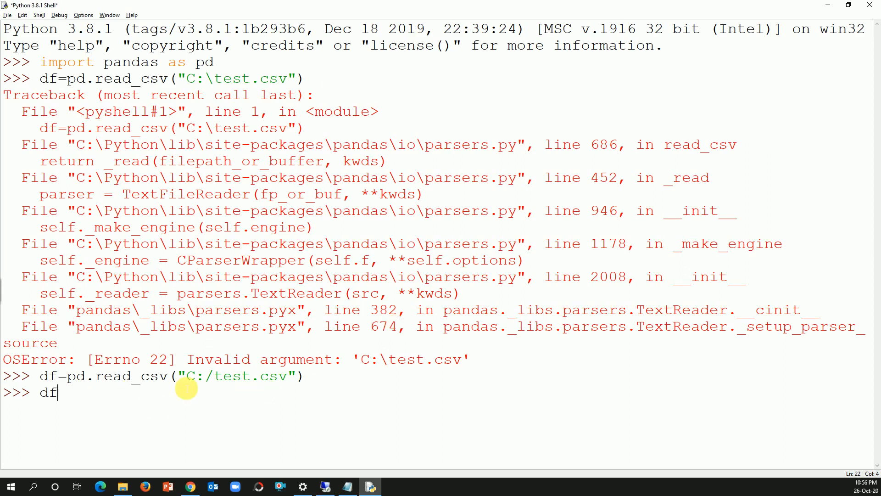
{"action": "type", "text": ".head"}
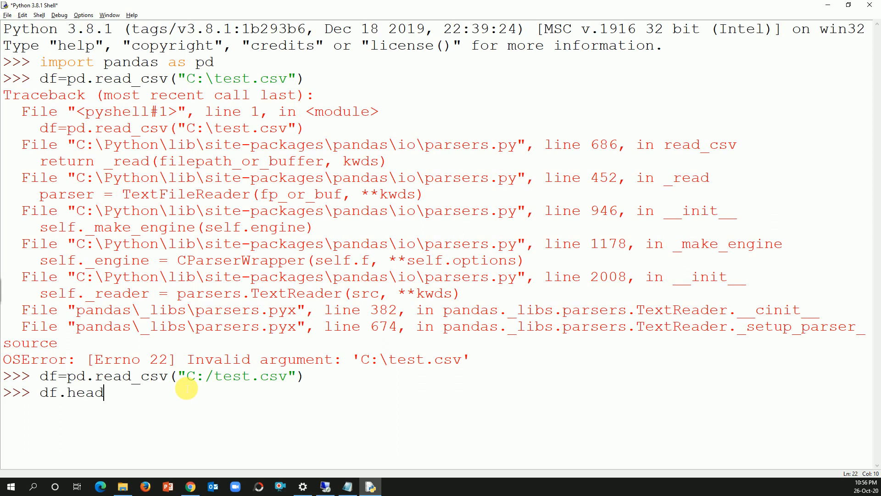
{"action": "type", "text": "()"}
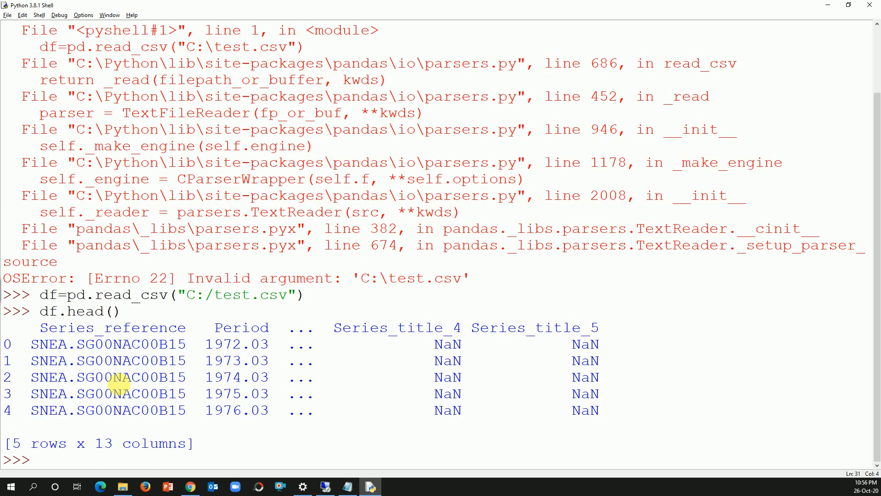
{"action": "mouse_move", "coordinate": [356, 350]}
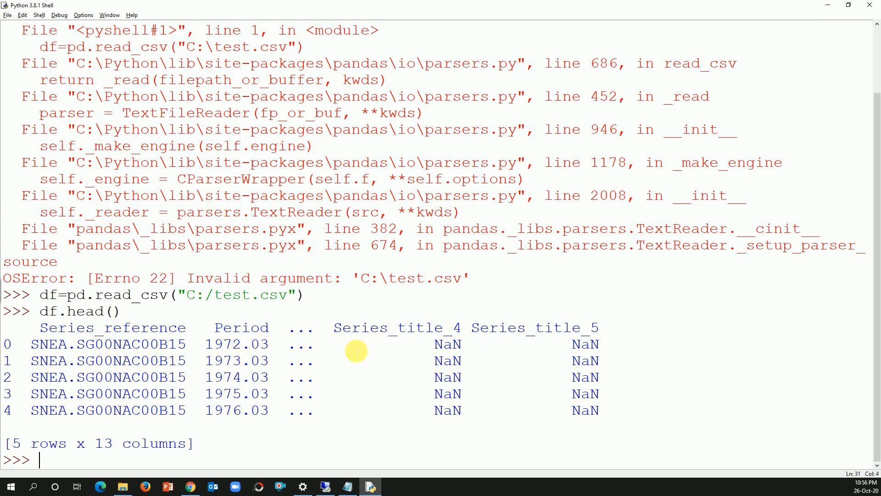
{"action": "mouse_move", "coordinate": [461, 355]}
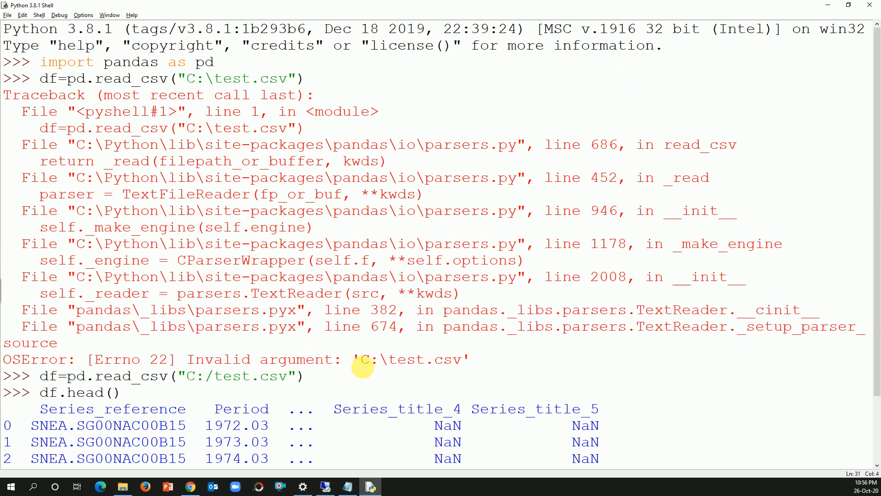
{"action": "mouse_move", "coordinate": [336, 386]}
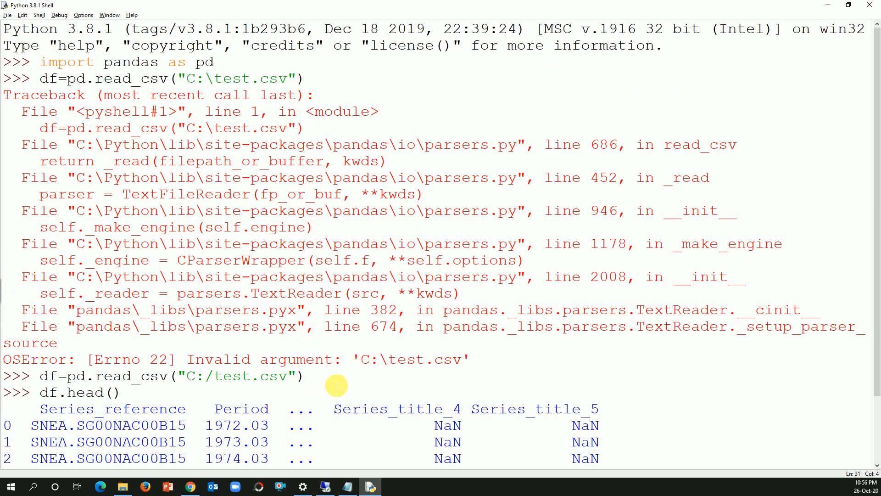